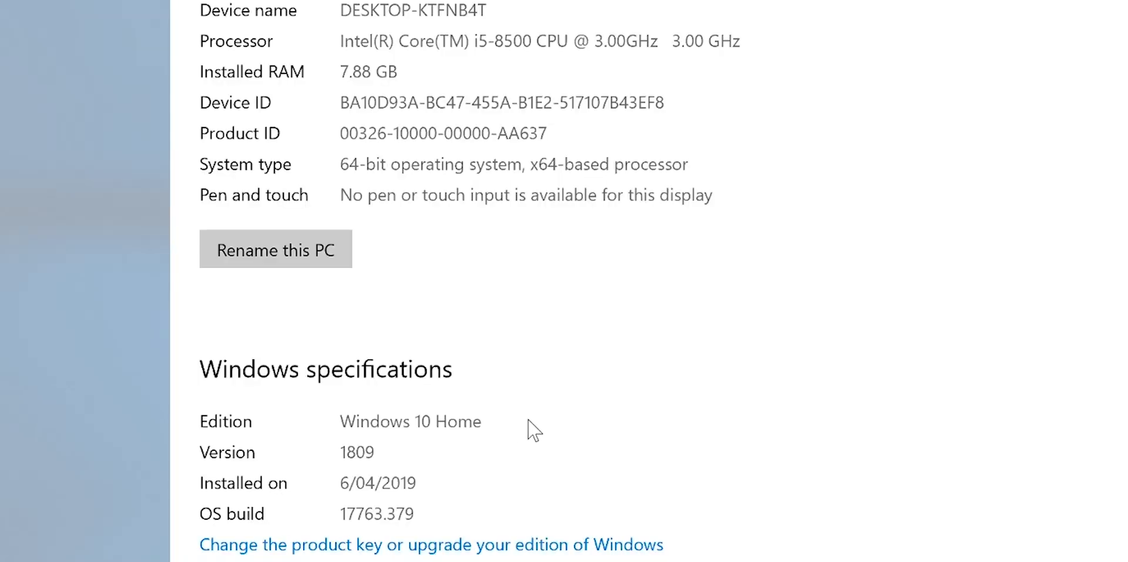
mouse_move(250, 442)
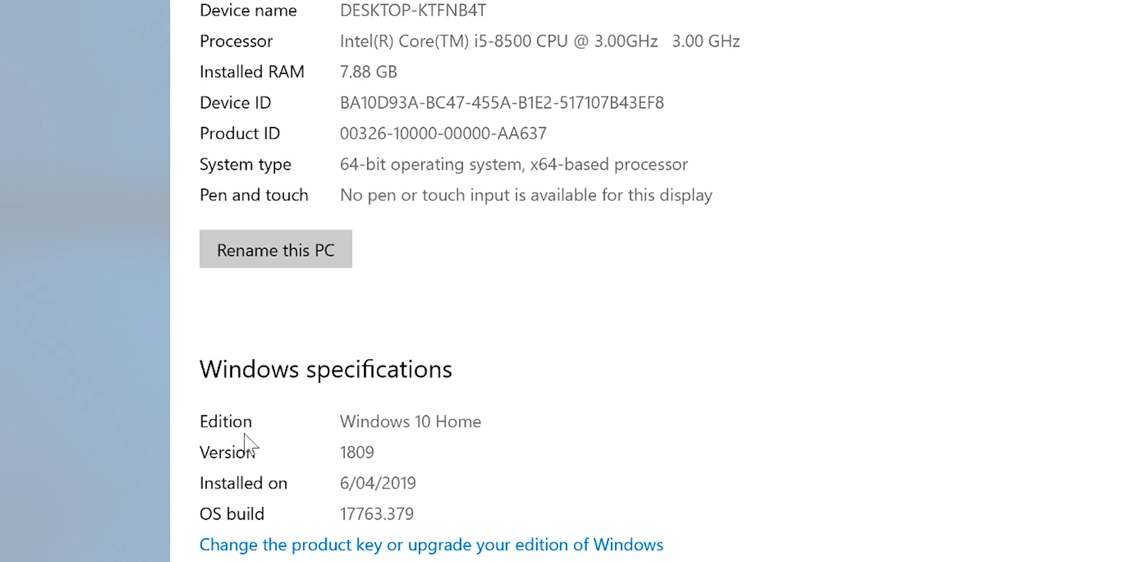
mouse_move(369, 423)
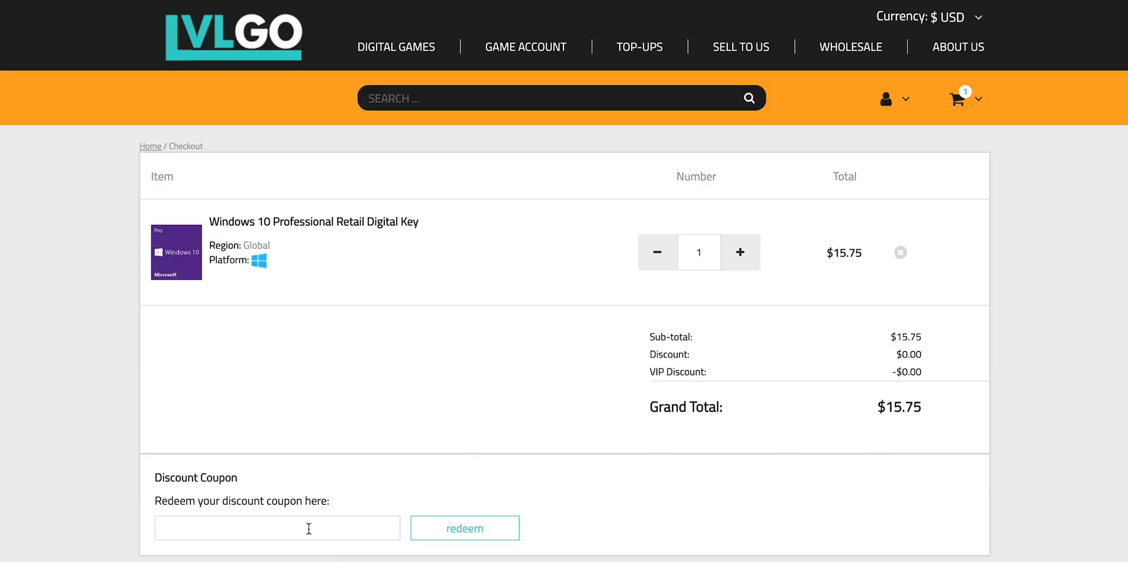
Step: Paste the discount coupon code into the coupon box and redeem it, cutting the total to $11.97
right_click(278, 527)
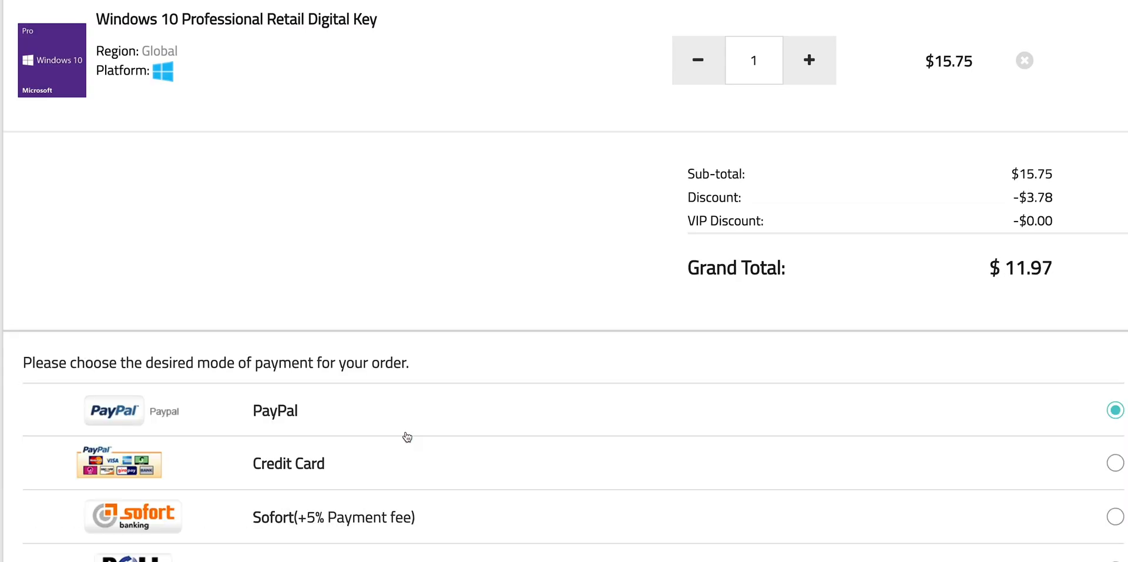
right_click(115, 430)
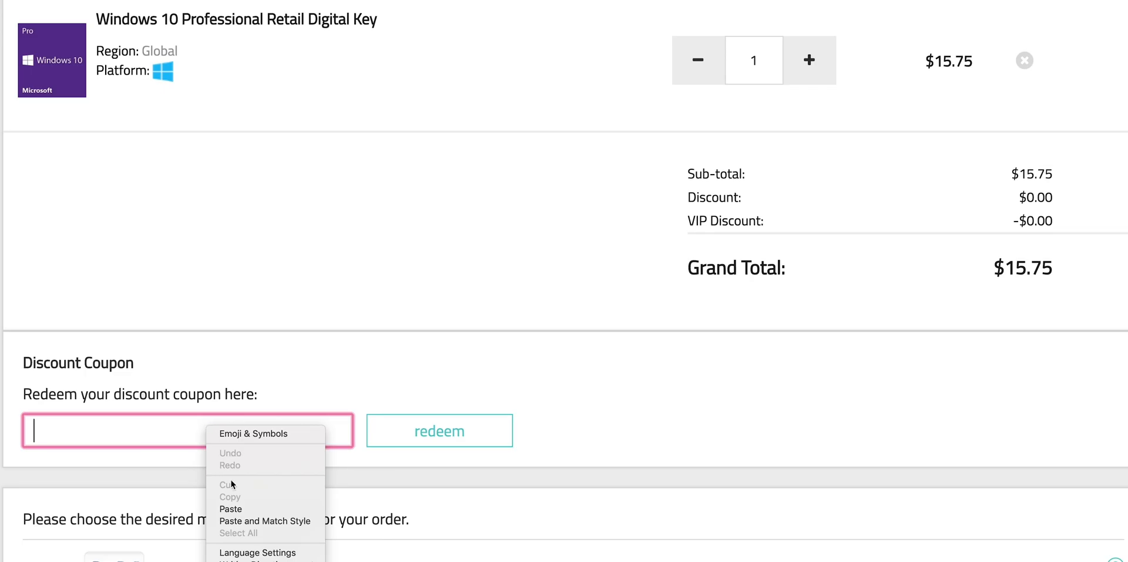
left_click(438, 430)
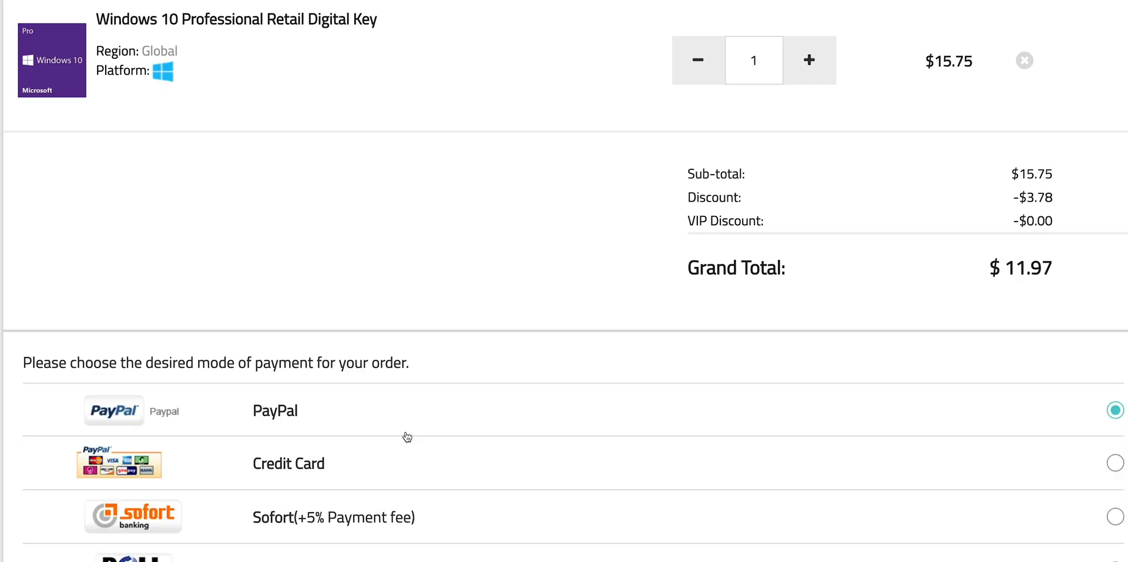